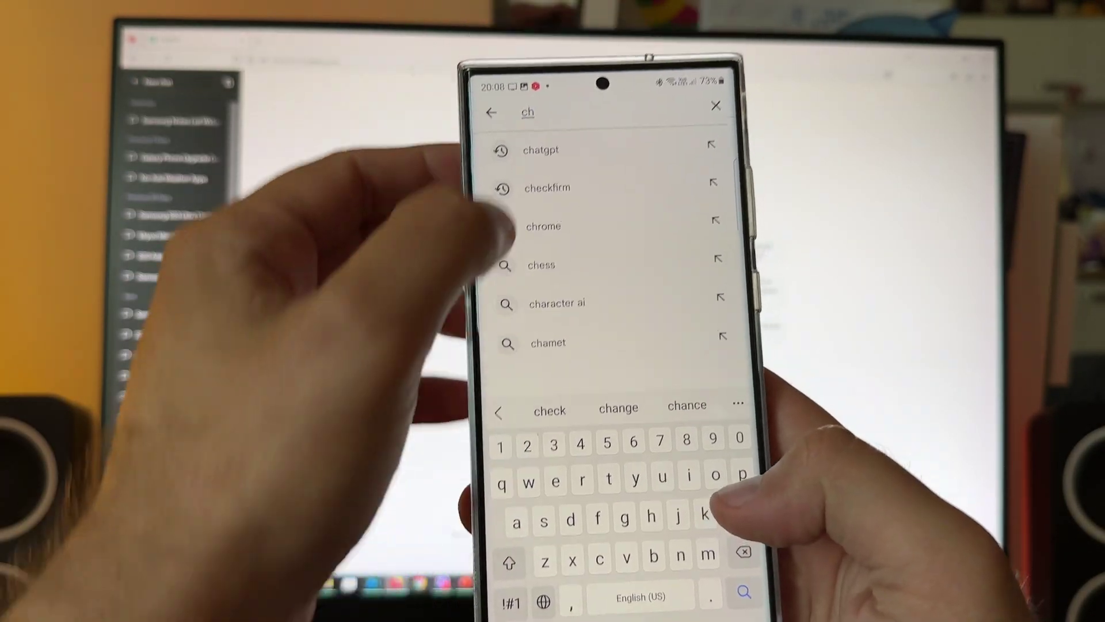
Pre-register for ChatGPT by OpenAI so it auto-installs, and dismiss the notice.
click(541, 149)
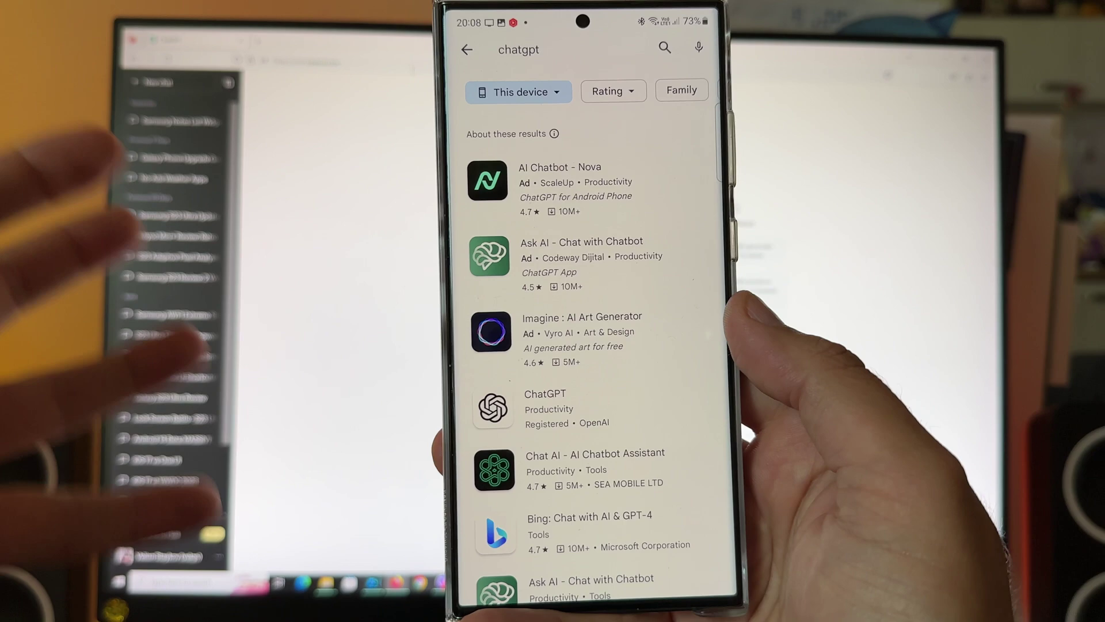
click(545, 407)
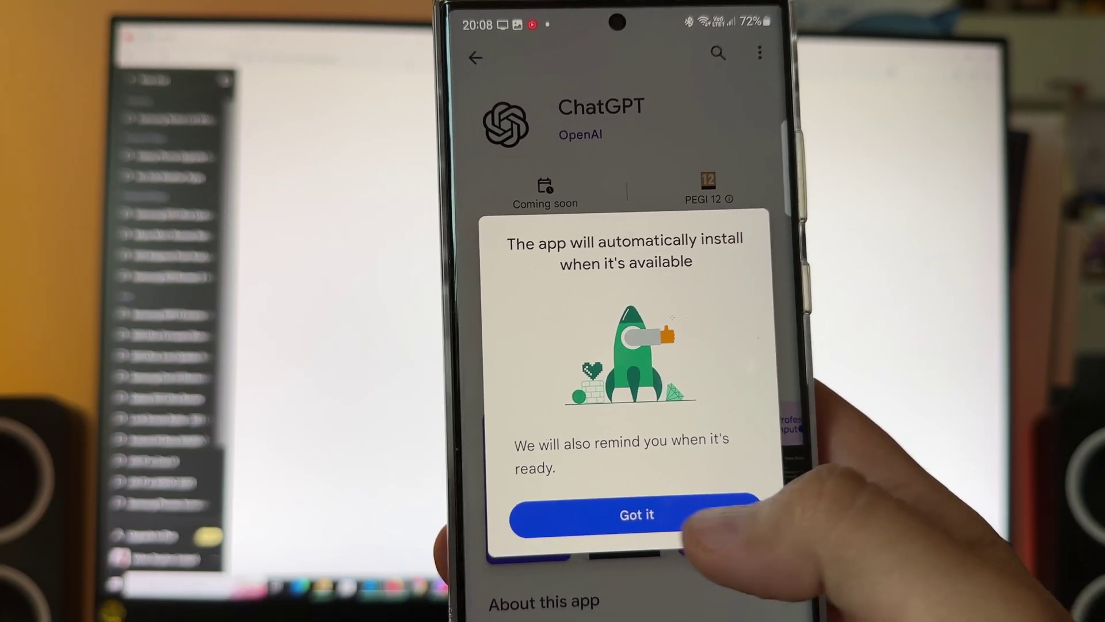
click(638, 529)
text(win)
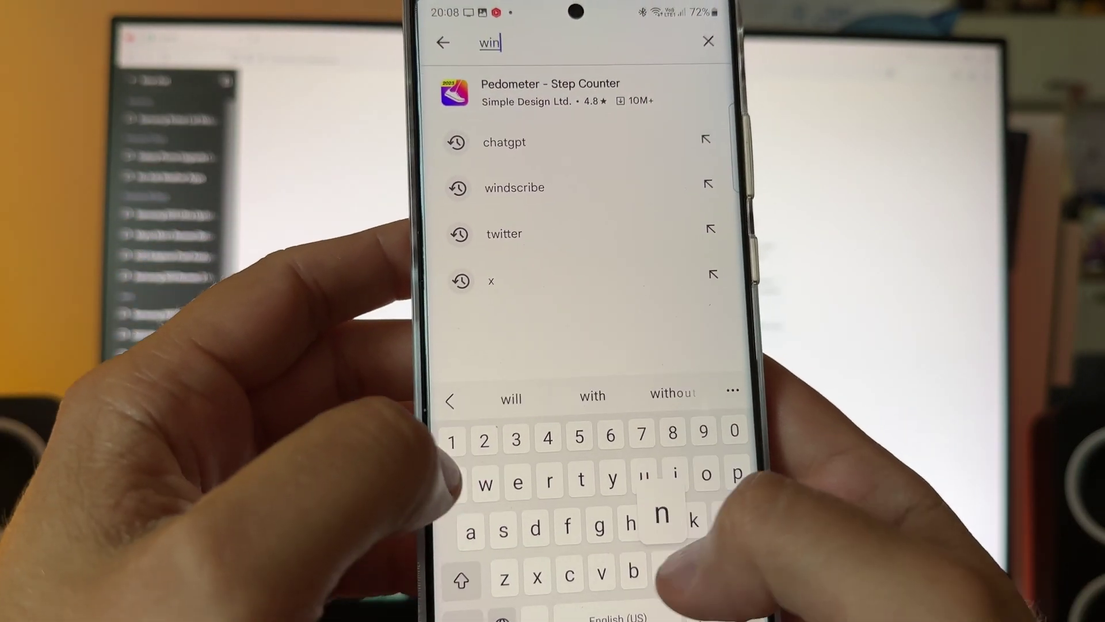
Find Windscribe VPN through search and launch the installed app.
click(514, 188)
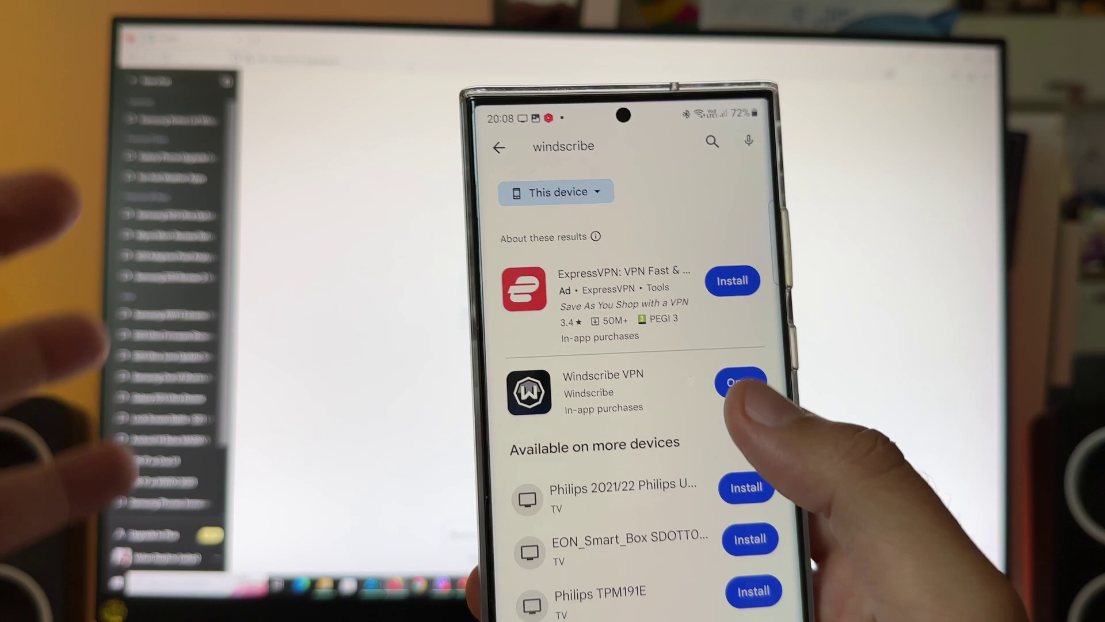
click(736, 382)
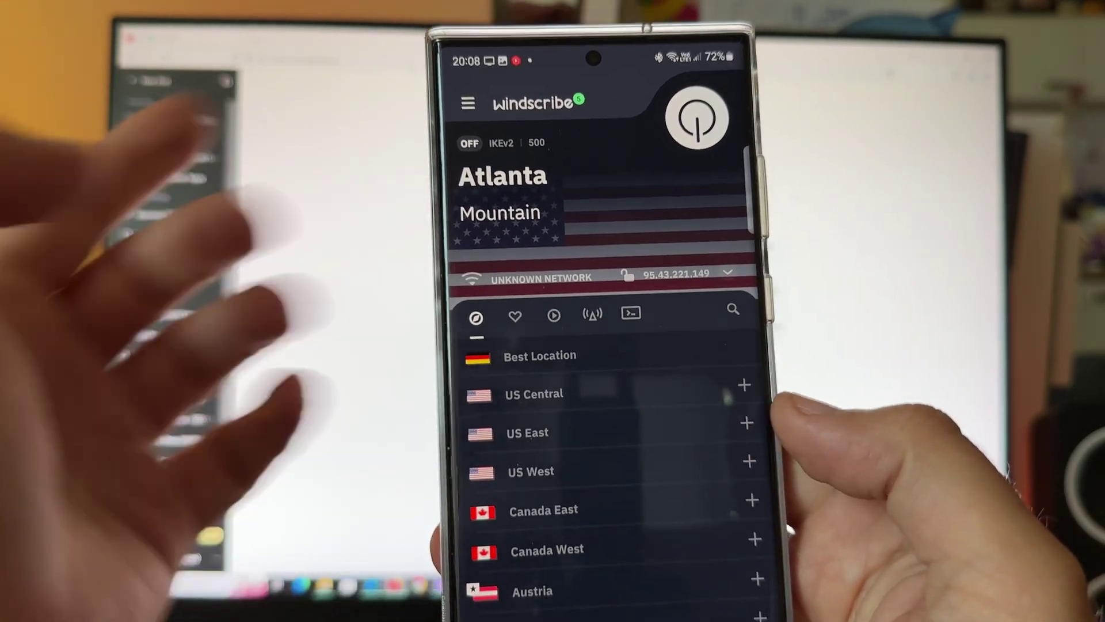
Connect Windscribe to a US server location.
click(692, 119)
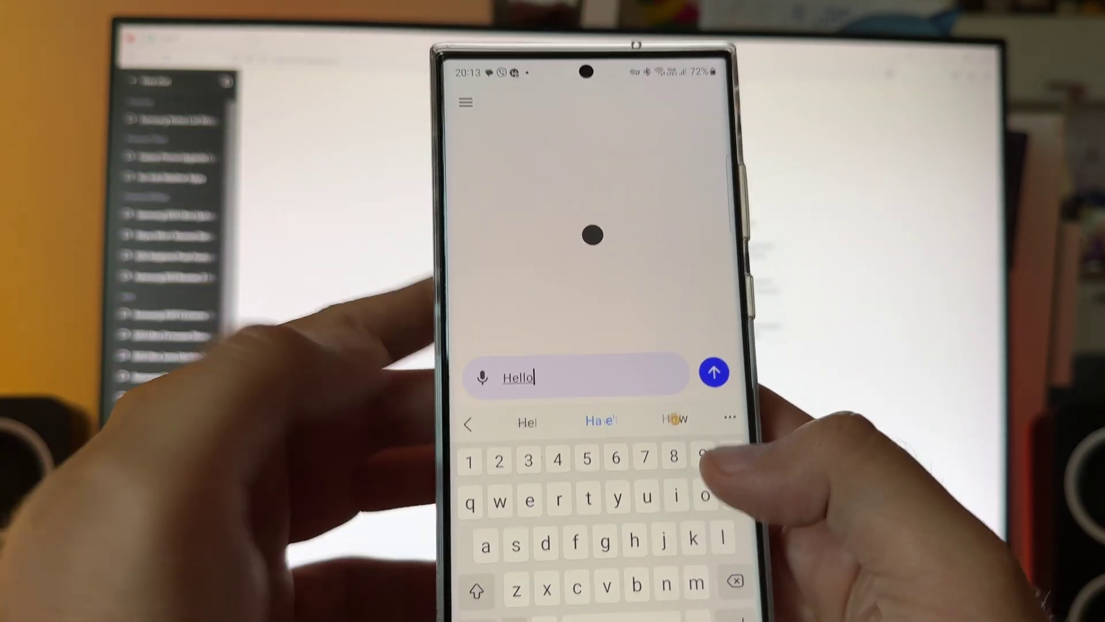
Send 'Hello' and receive ChatGPT's reply asking how it can assist.
click(713, 373)
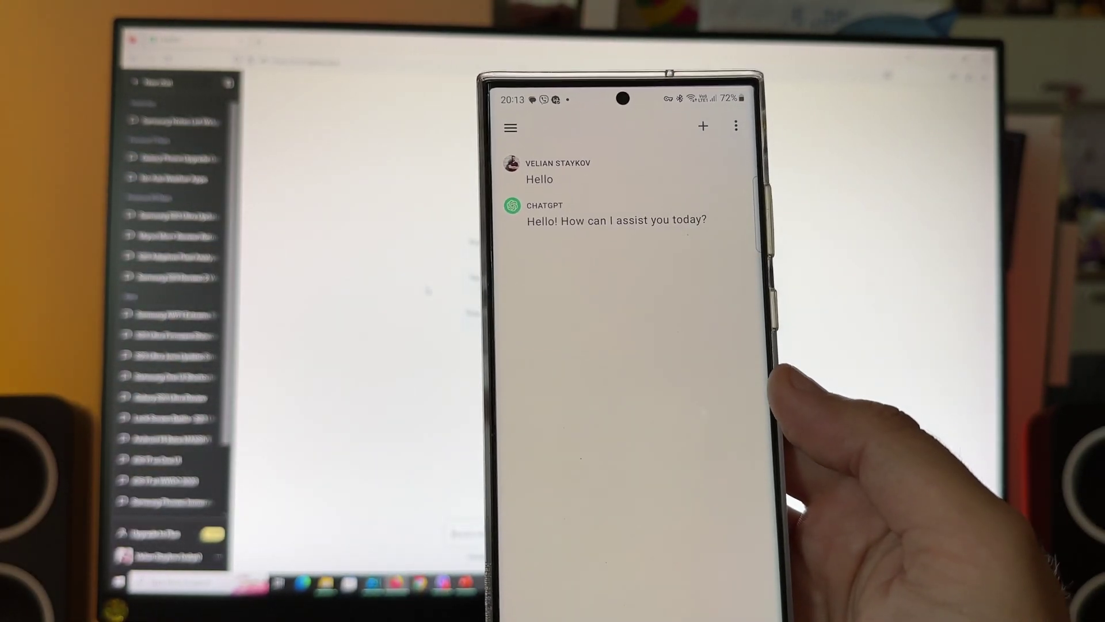